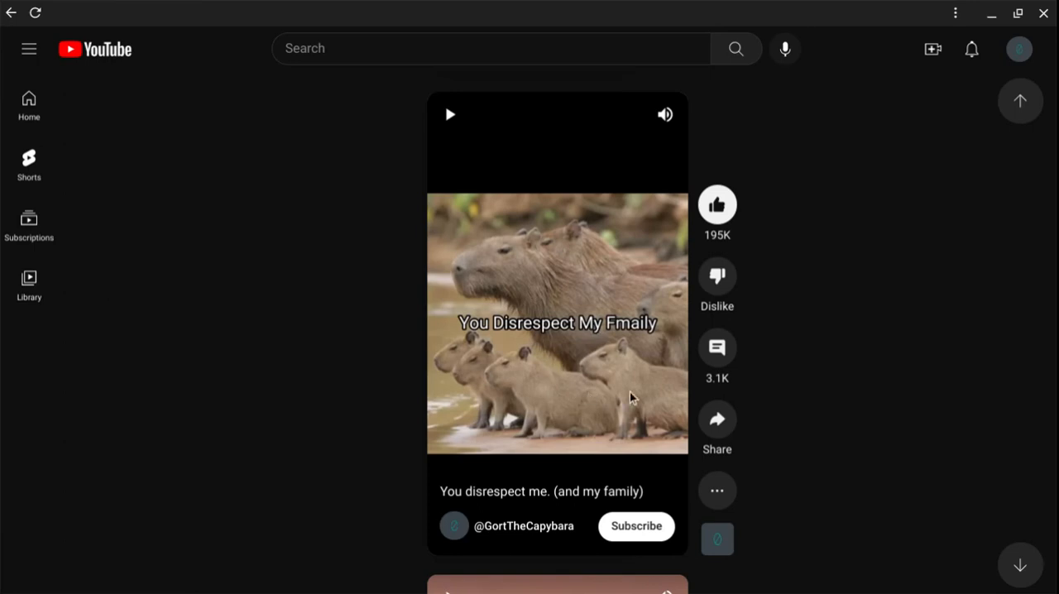
Step: Open the capybara Short's context menu, showing Loop (enabled), Copy video URL and Stats for nerds
click(717, 490)
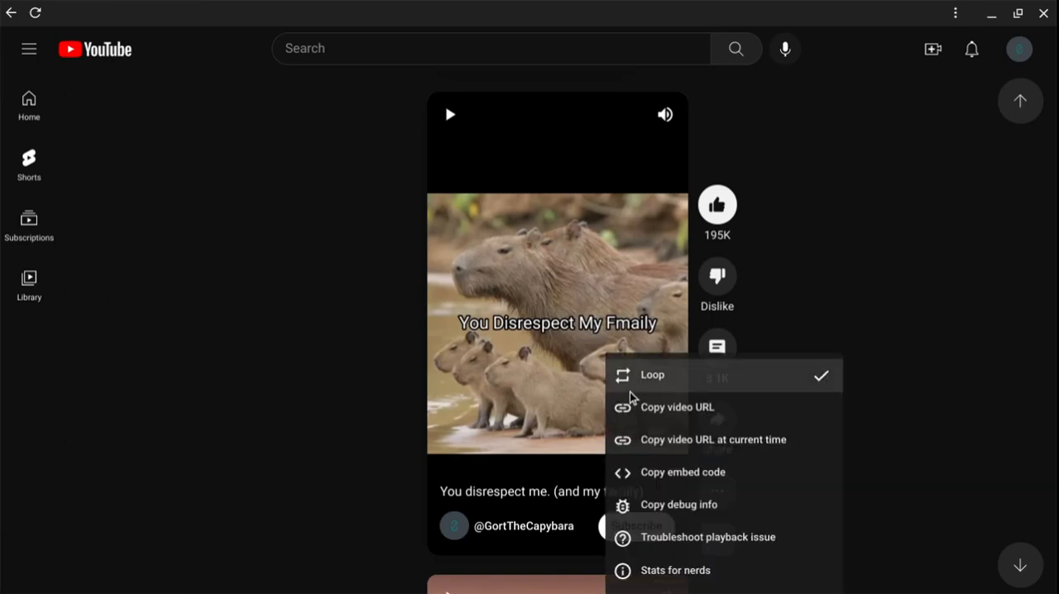
click(629, 397)
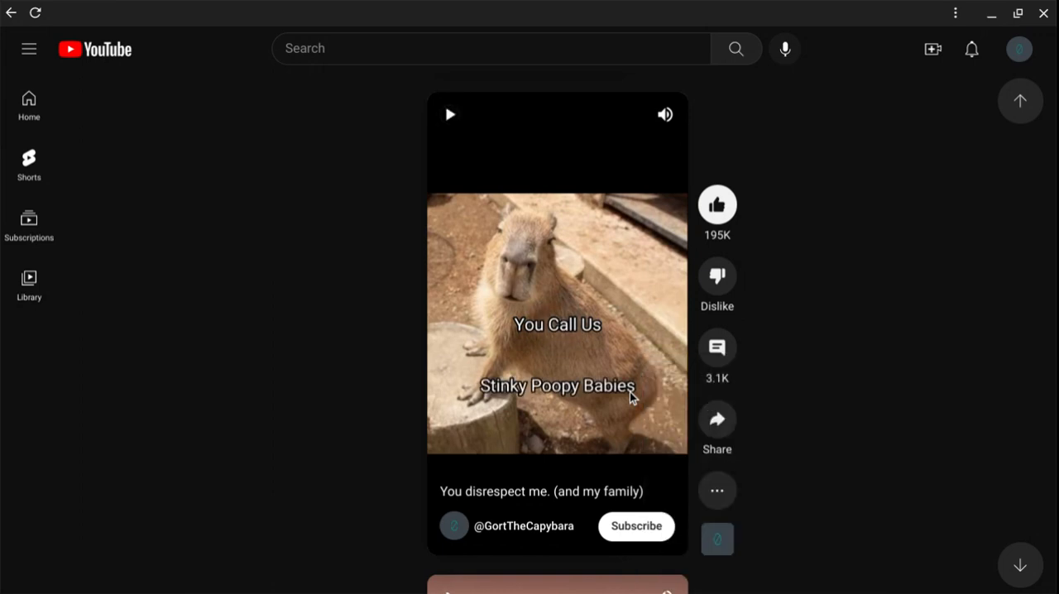
click(716, 490)
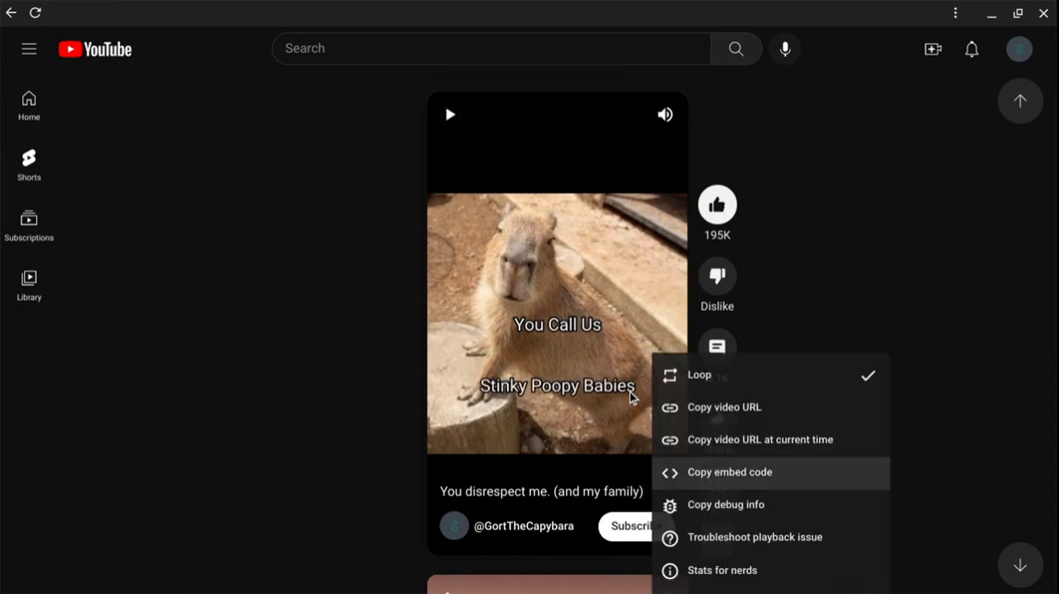
mouse_move(724, 406)
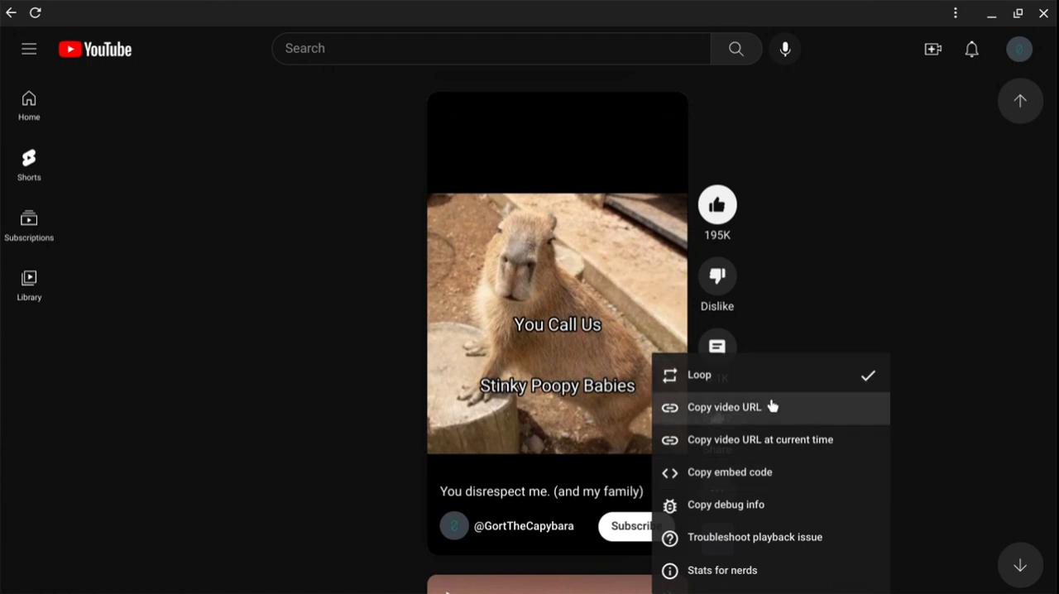
mouse_move(745, 419)
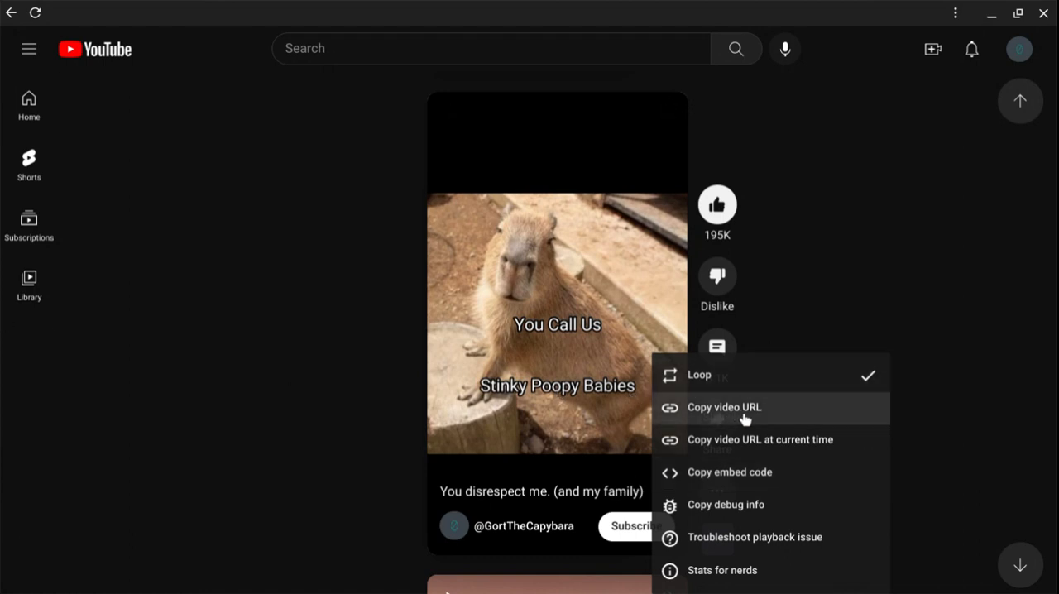
mouse_move(762, 447)
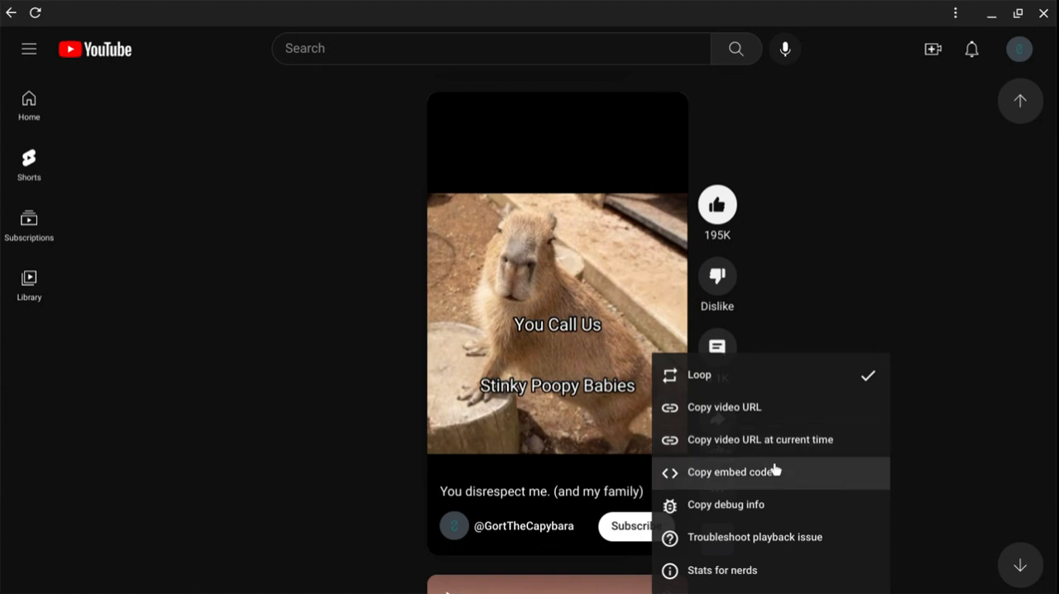
mouse_move(759, 505)
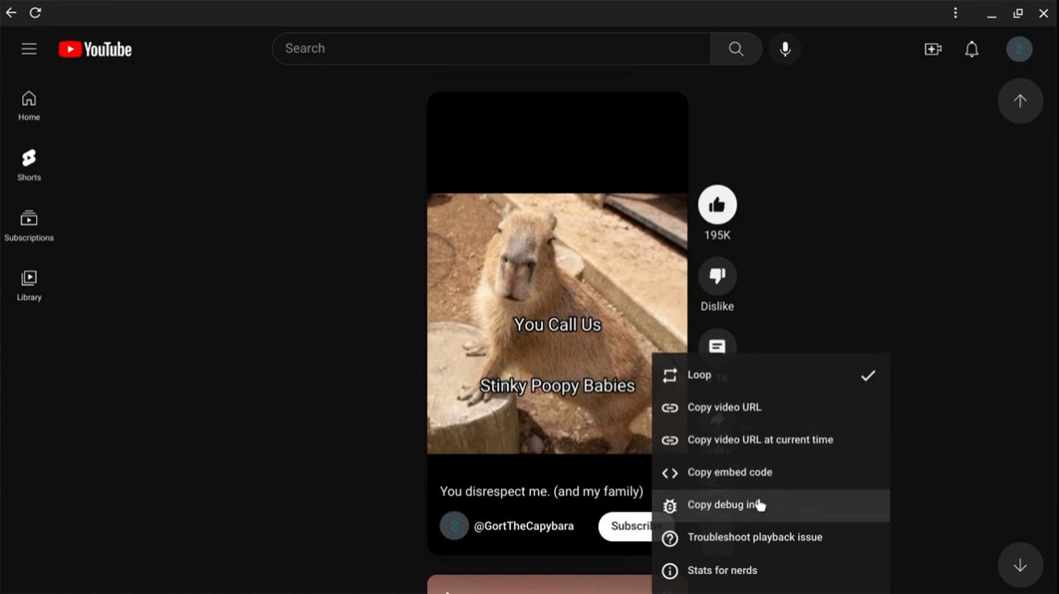
mouse_move(731, 537)
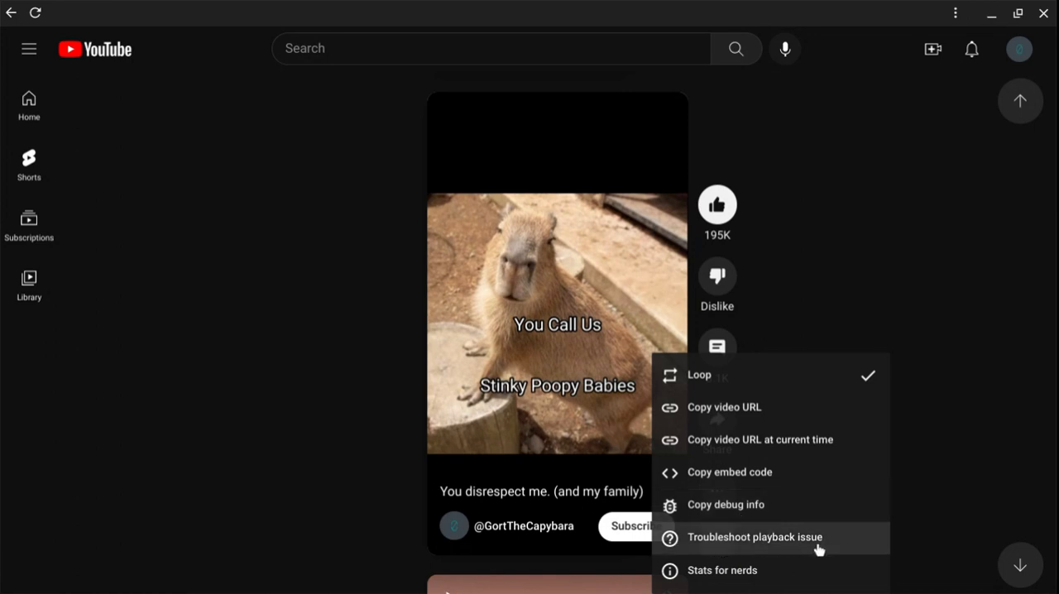
mouse_move(714, 570)
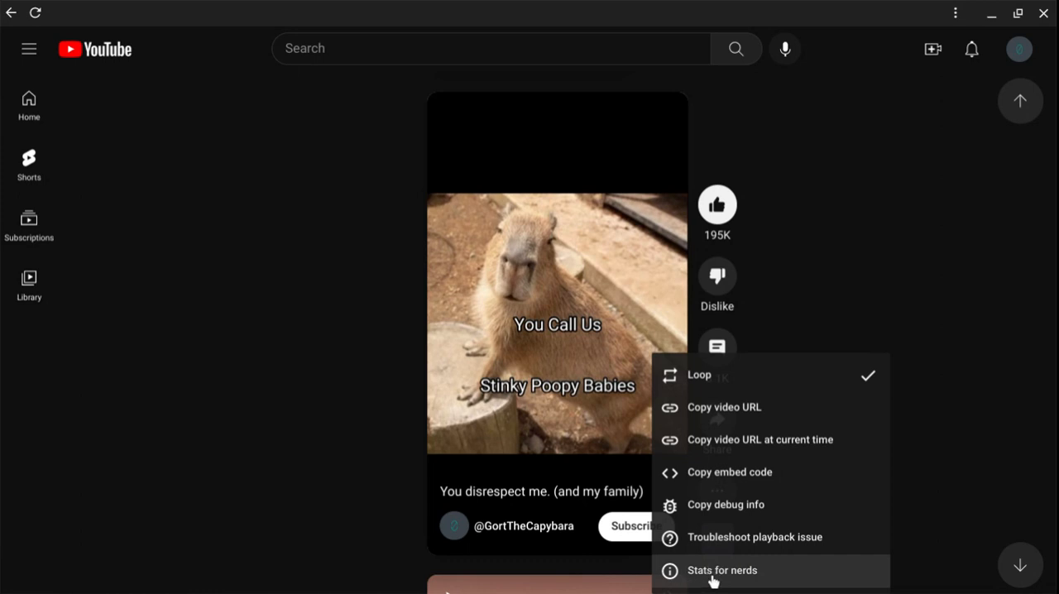
mouse_move(745, 584)
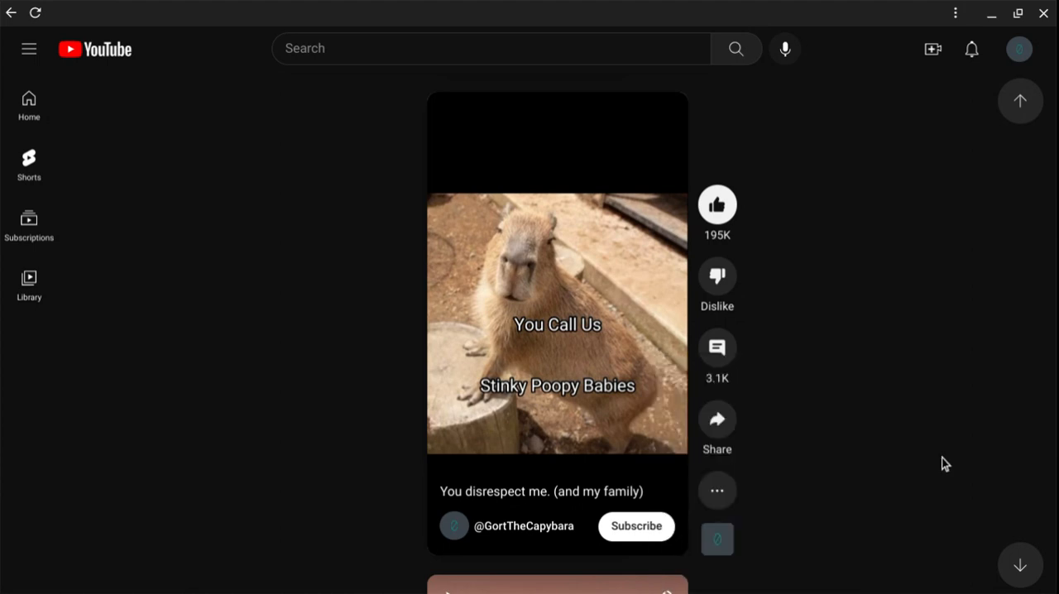
mouse_move(943, 464)
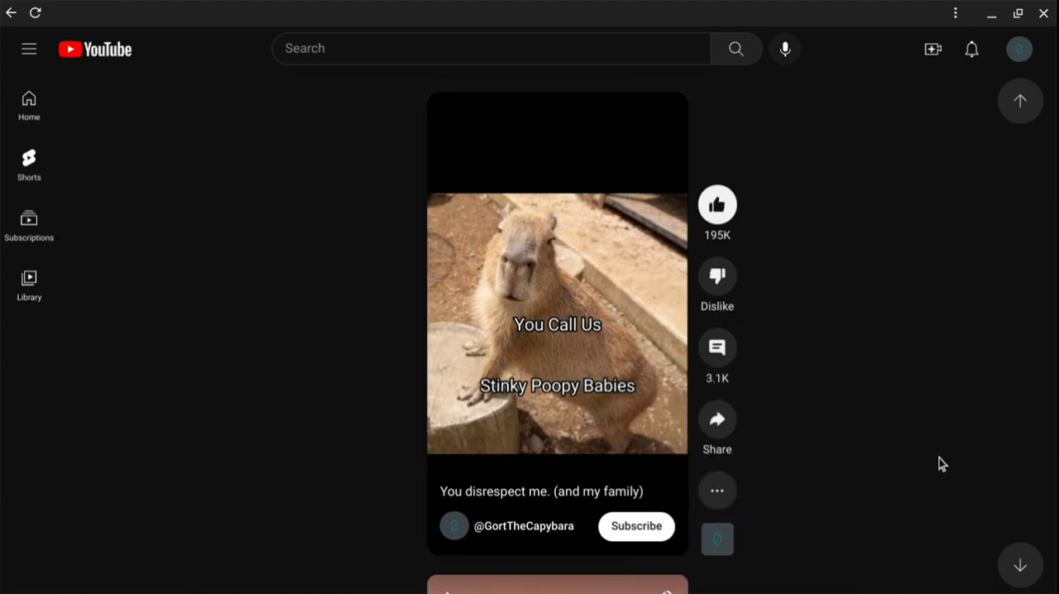
mouse_move(891, 457)
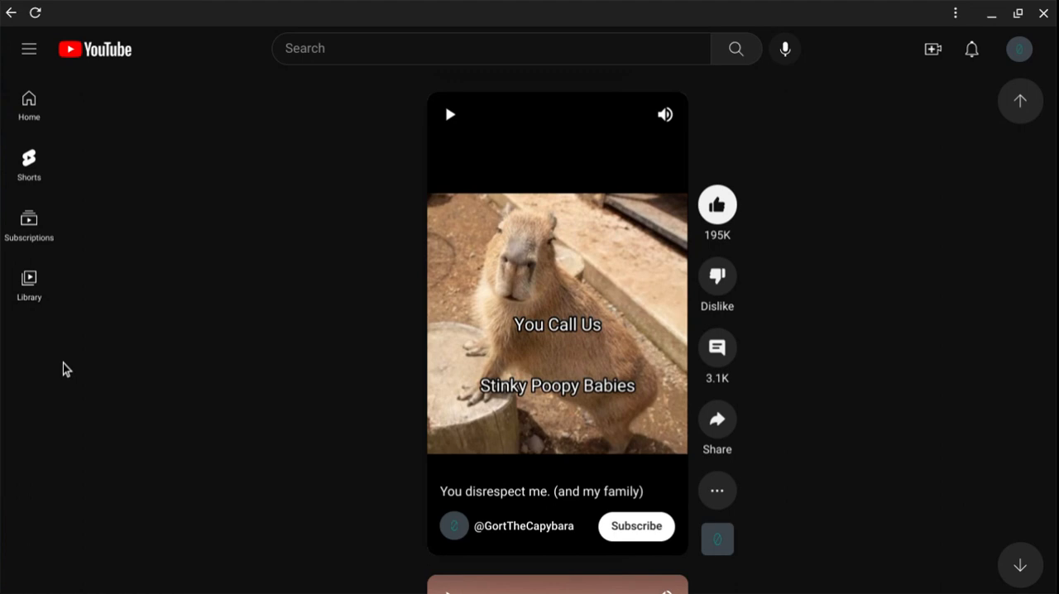
mouse_move(101, 389)
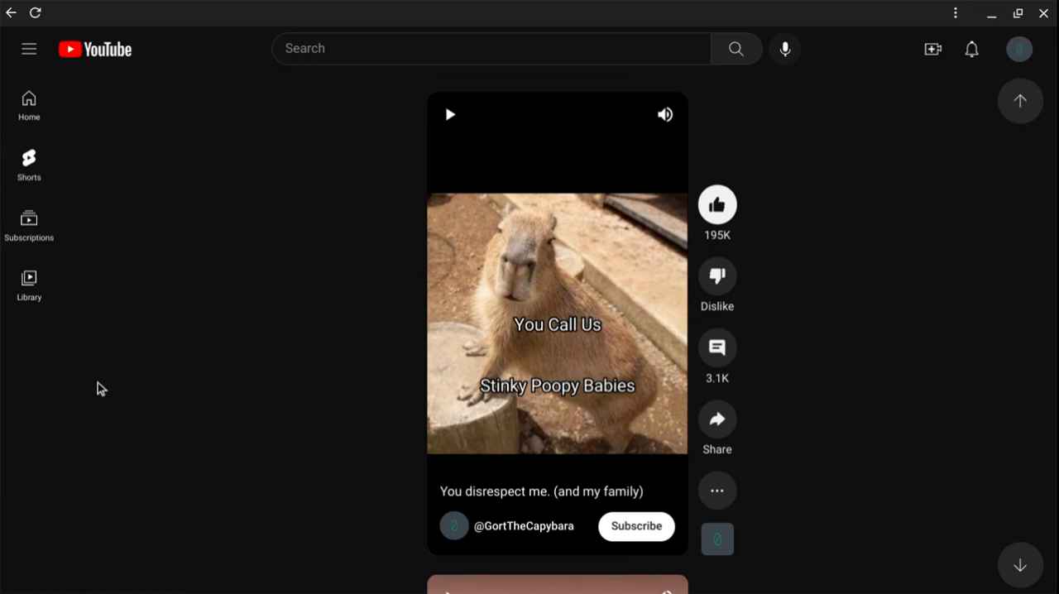